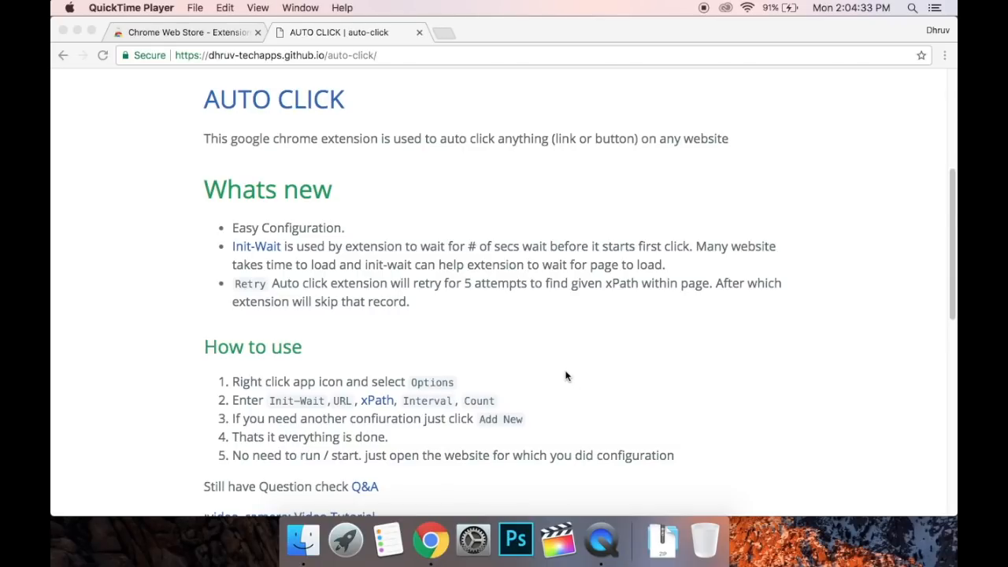
{"action": "mouse_move", "coordinate": [541, 287]}
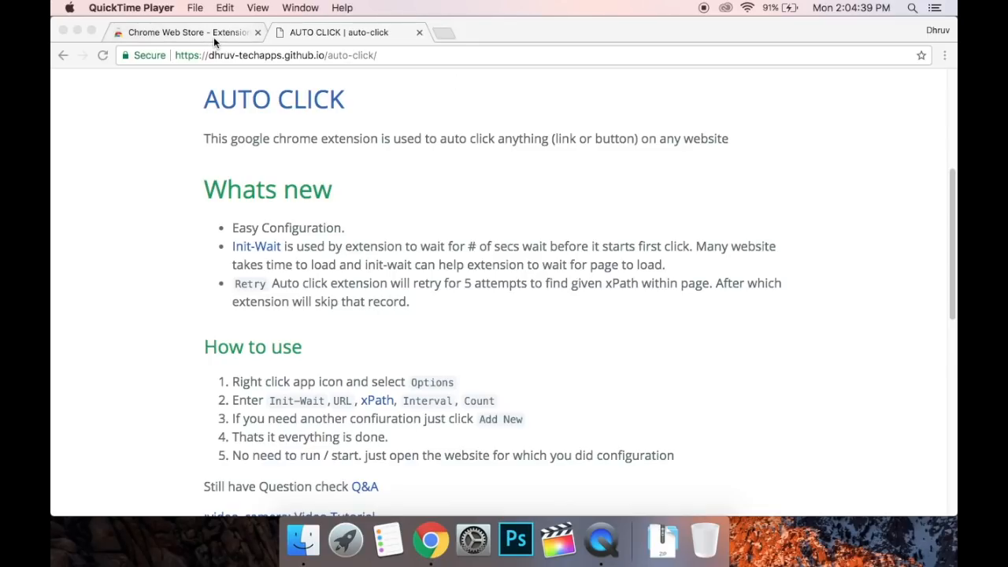
- Search the Chrome Web Store for 'click' and open Auto Click Lite's options page
{"action": "left_click", "coordinate": [181, 33]}
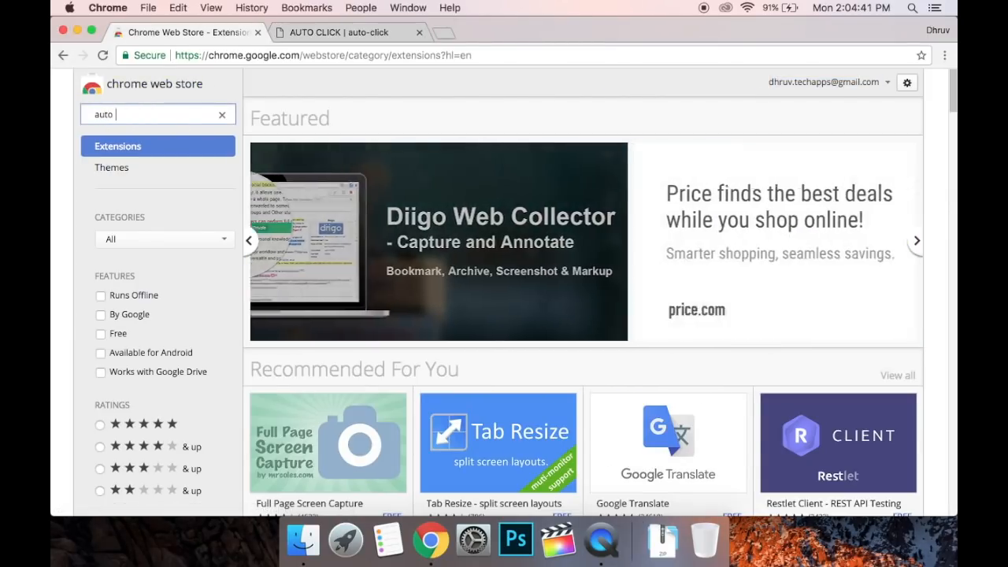
{"action": "type", "text": "click"}
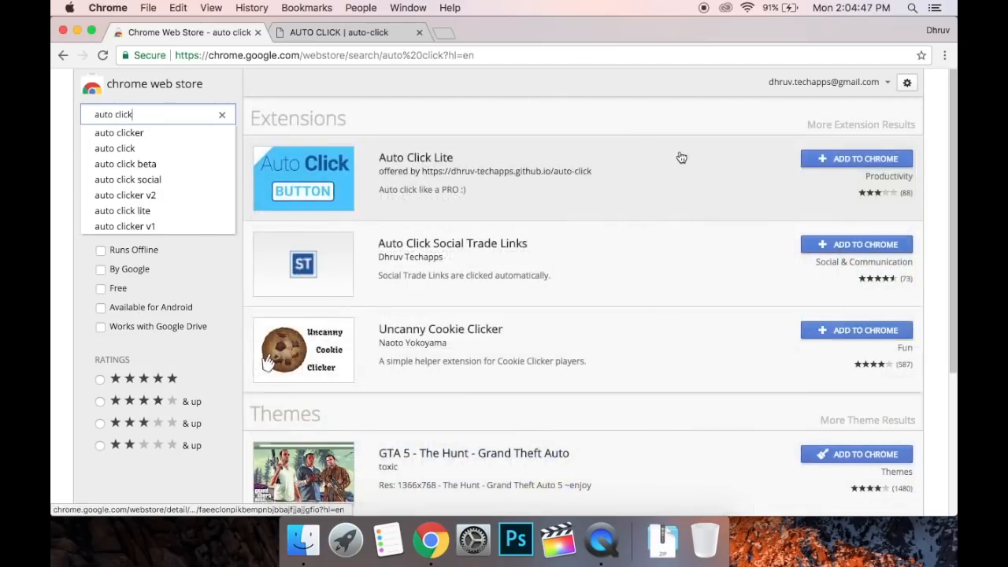
{"action": "left_click", "coordinate": [856, 158]}
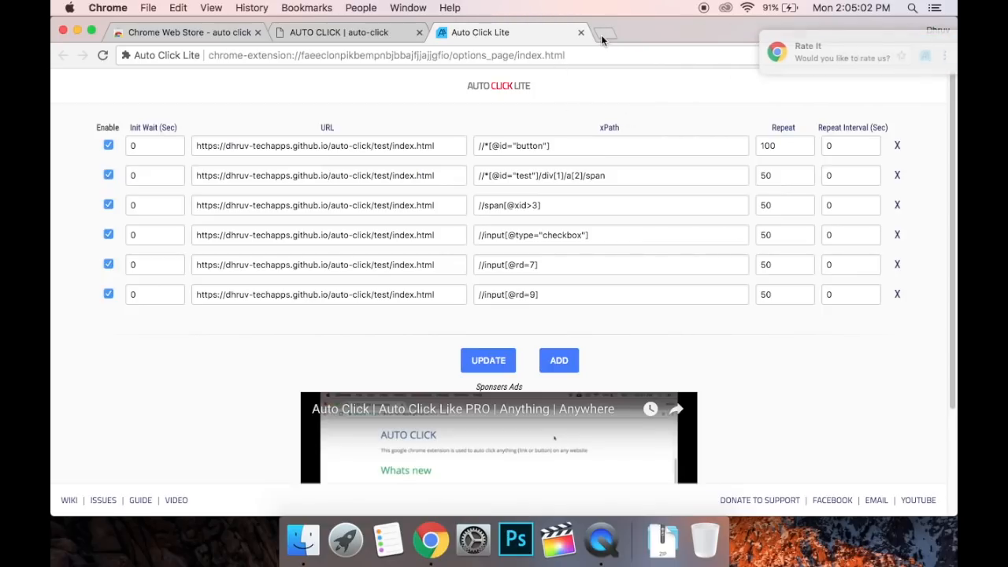
- Load the Click Test page at dhruv-techapps.github.io/auto-click/test/index.html in a new tab
{"action": "left_click", "coordinate": [328, 145]}
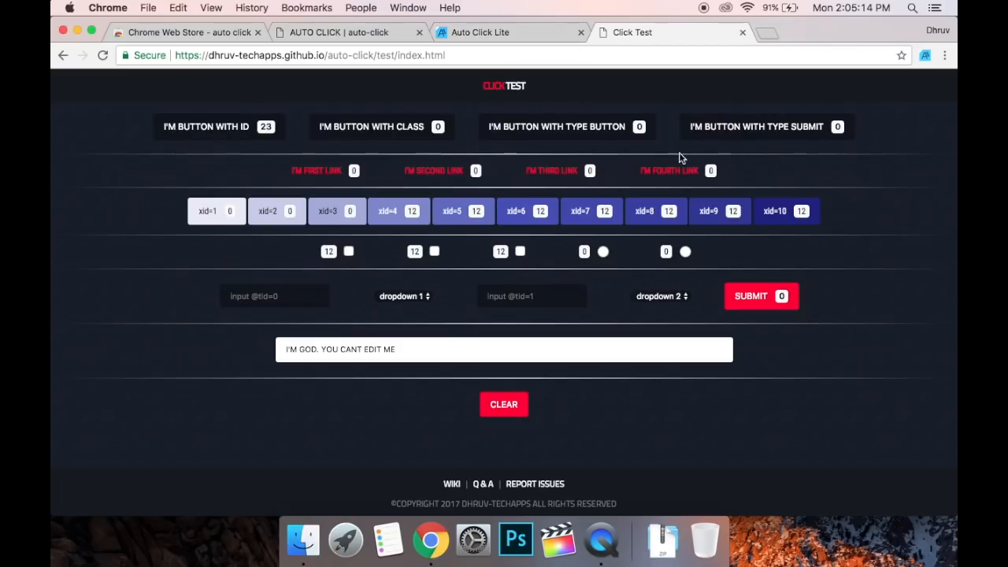
{"action": "mouse_move", "coordinate": [752, 117]}
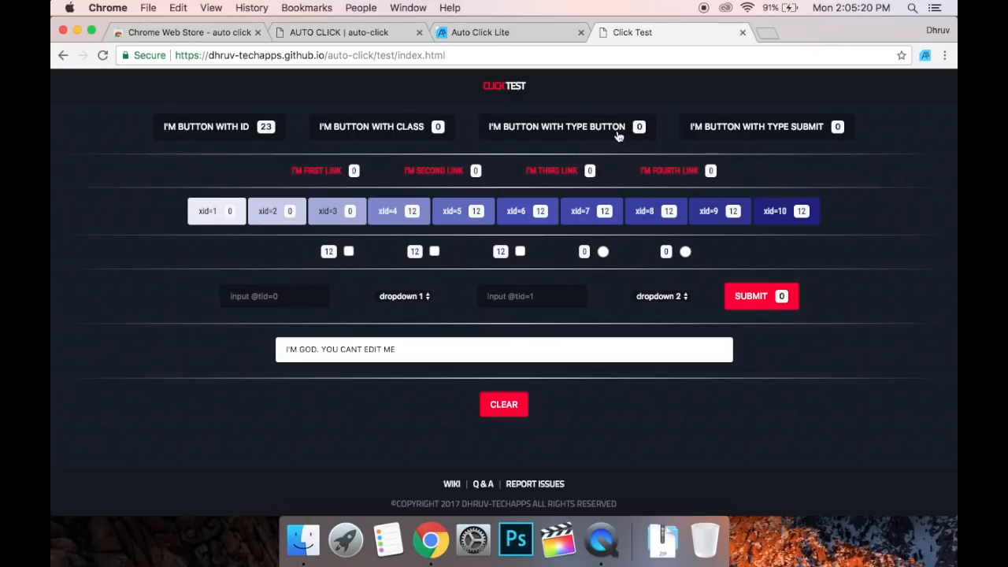
{"action": "mouse_move", "coordinate": [581, 130]}
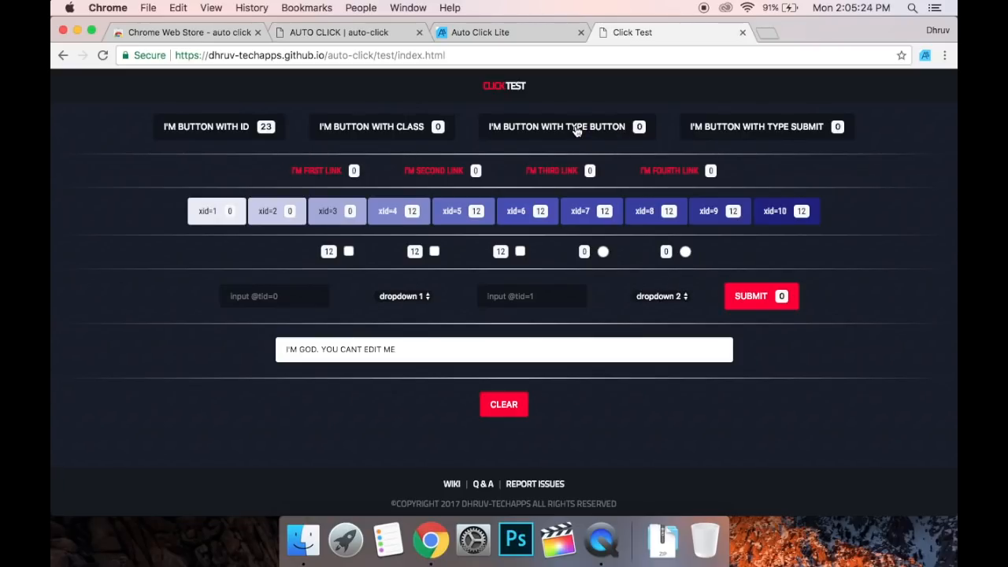
- Add 'I'M BUTTON WITH TYPE BUTTON' as an Auto Click entry via the context menu
{"action": "right_click", "coordinate": [575, 127]}
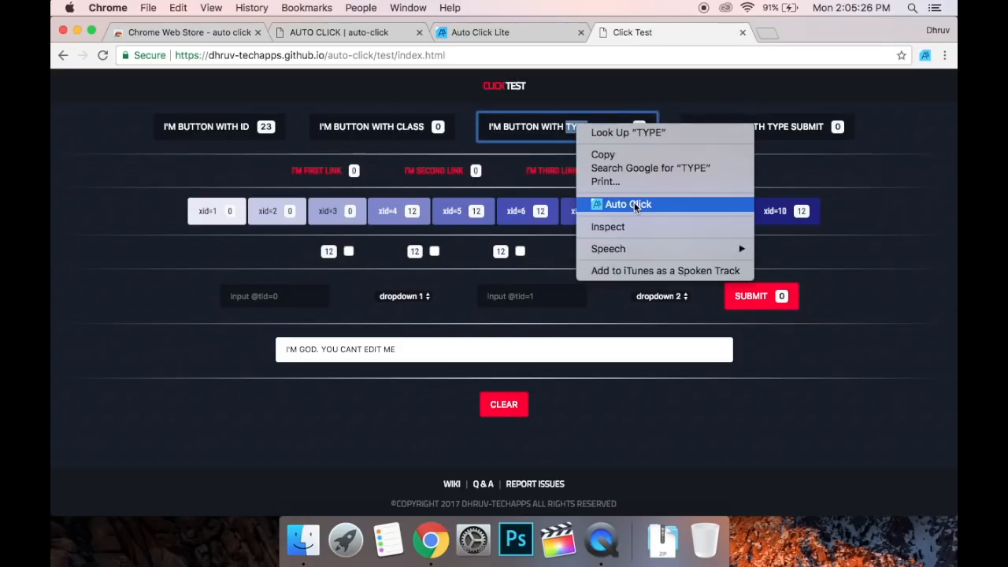
{"action": "left_click", "coordinate": [628, 204]}
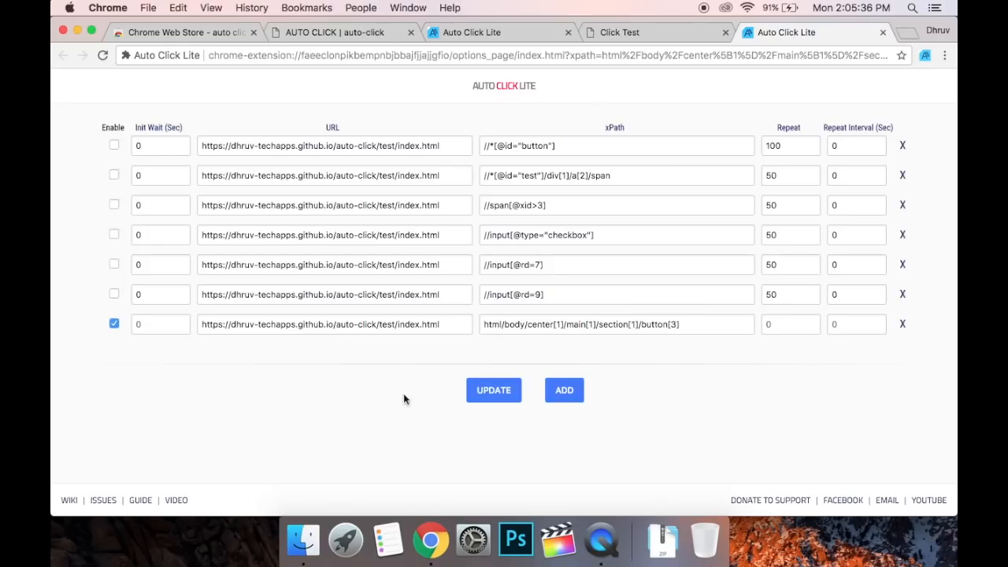
- Set the type-button entry's Repeat to 500 and save with UPDATE
{"action": "left_click", "coordinate": [790, 324]}
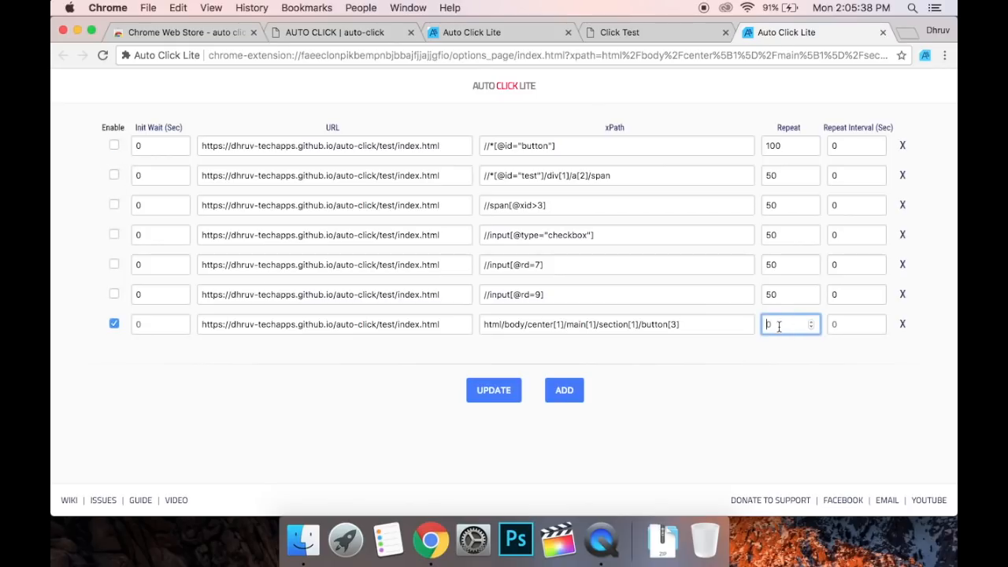
{"action": "type", "text": "500"}
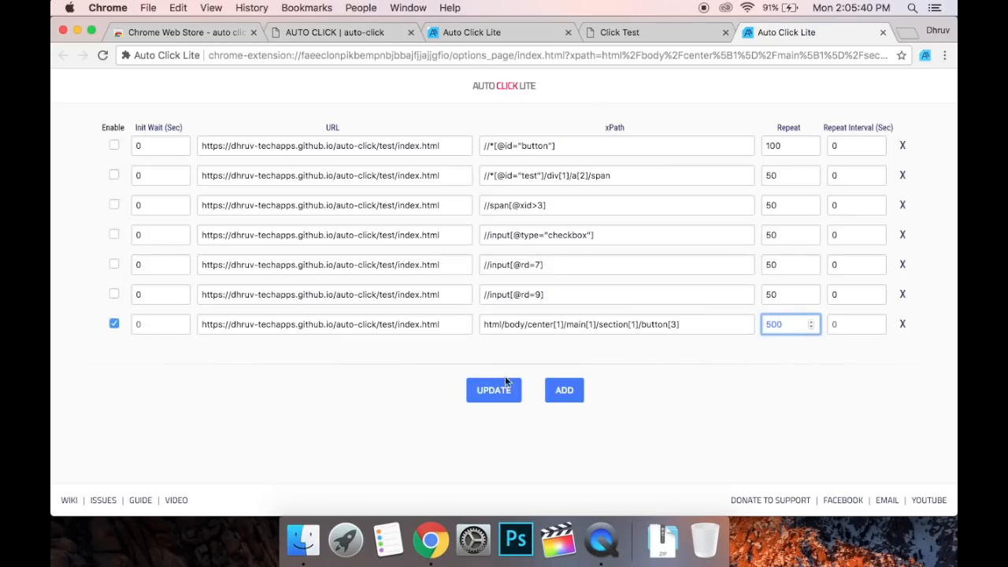
{"action": "left_click", "coordinate": [493, 390]}
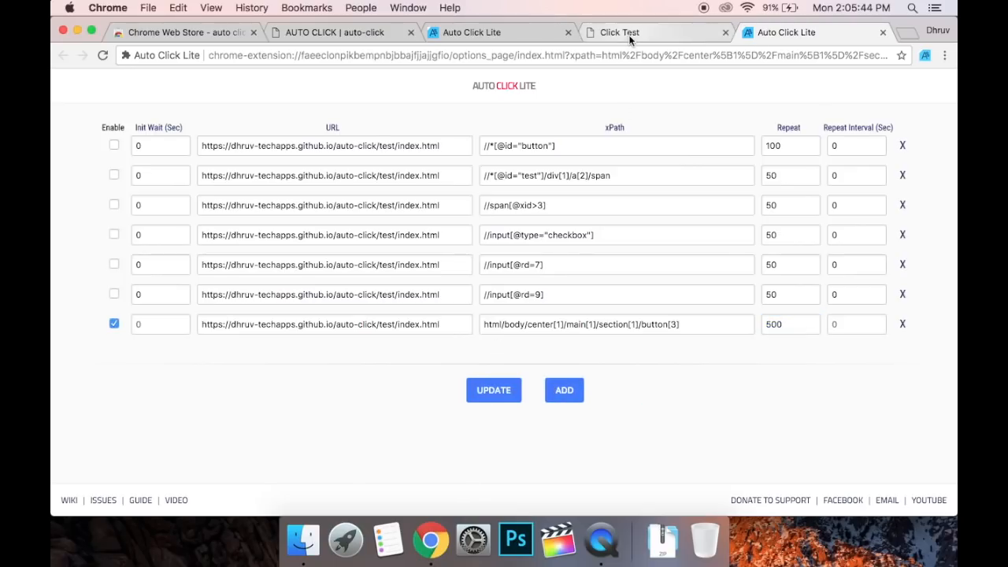
- Watch the Click Test type-button counter reach 500, then dismiss the Success notice
{"action": "left_click", "coordinate": [617, 32]}
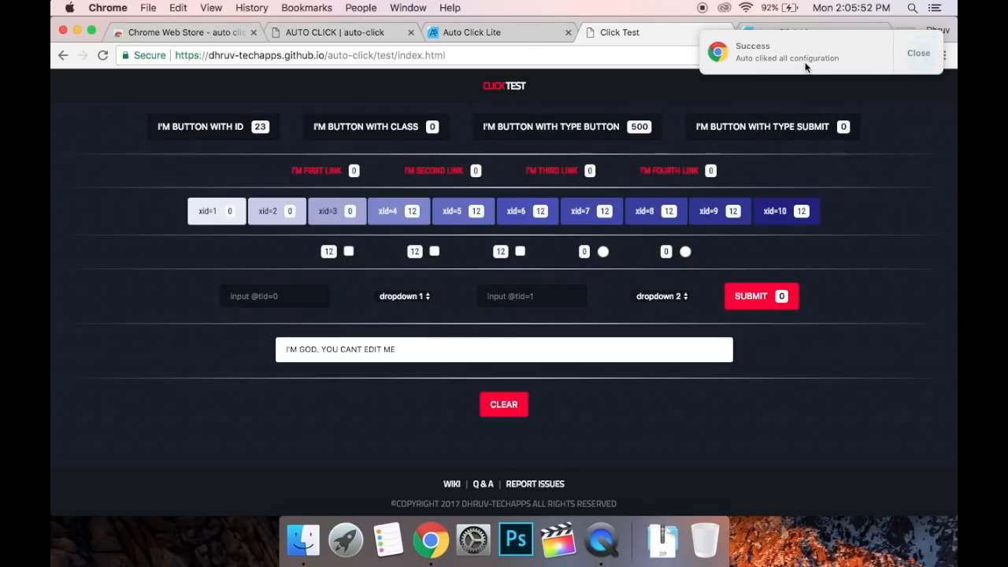
{"action": "mouse_move", "coordinate": [795, 67]}
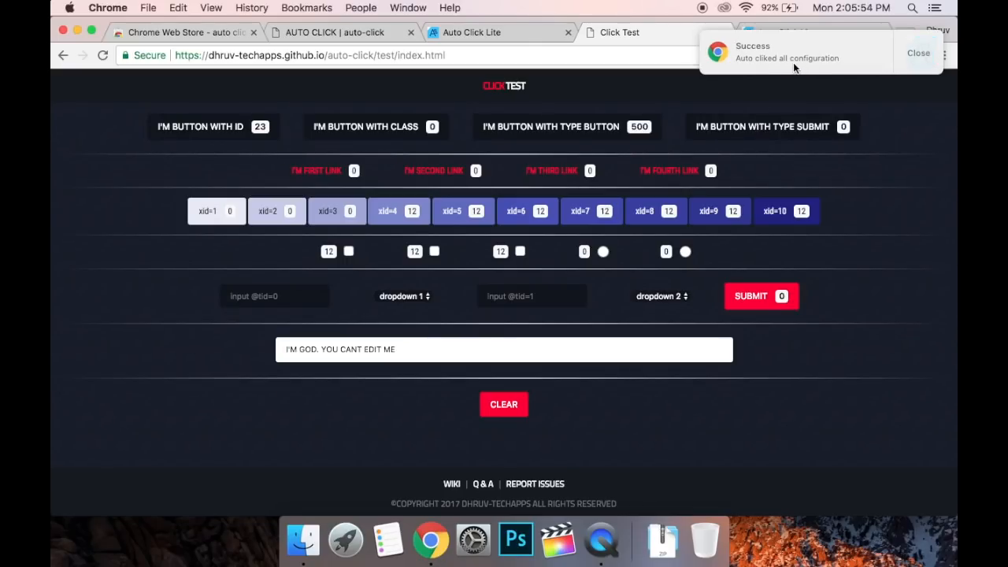
{"action": "mouse_move", "coordinate": [751, 122]}
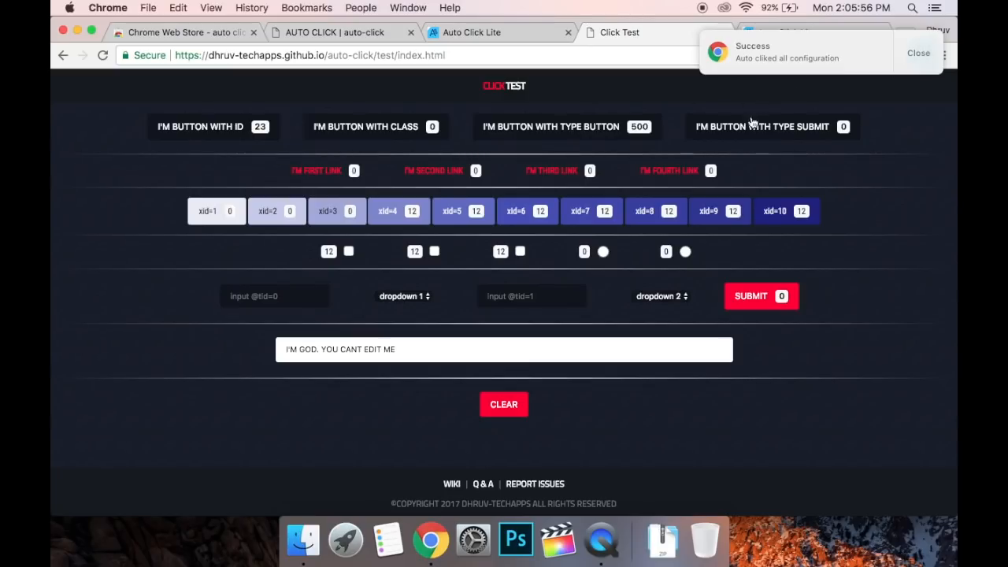
{"action": "mouse_move", "coordinate": [928, 54]}
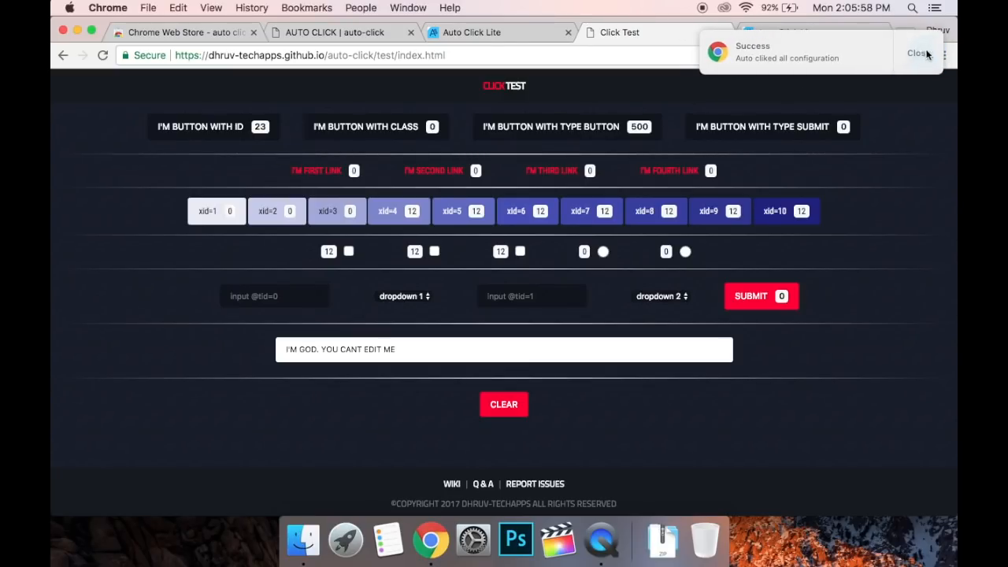
{"action": "left_click", "coordinate": [815, 33]}
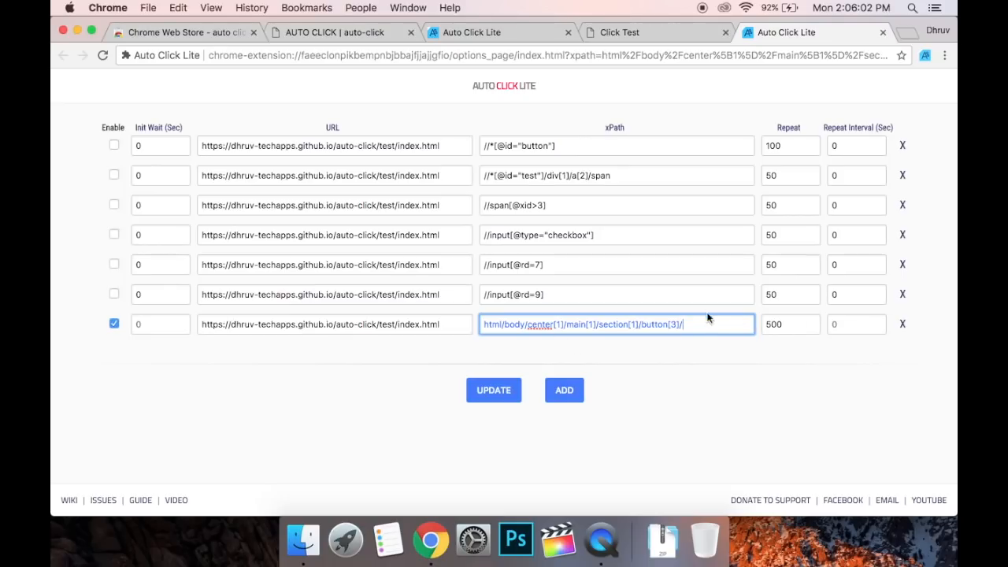
- Save the seventh entry's edited xPath and open the xPath wiki page
{"action": "left_click", "coordinate": [494, 390]}
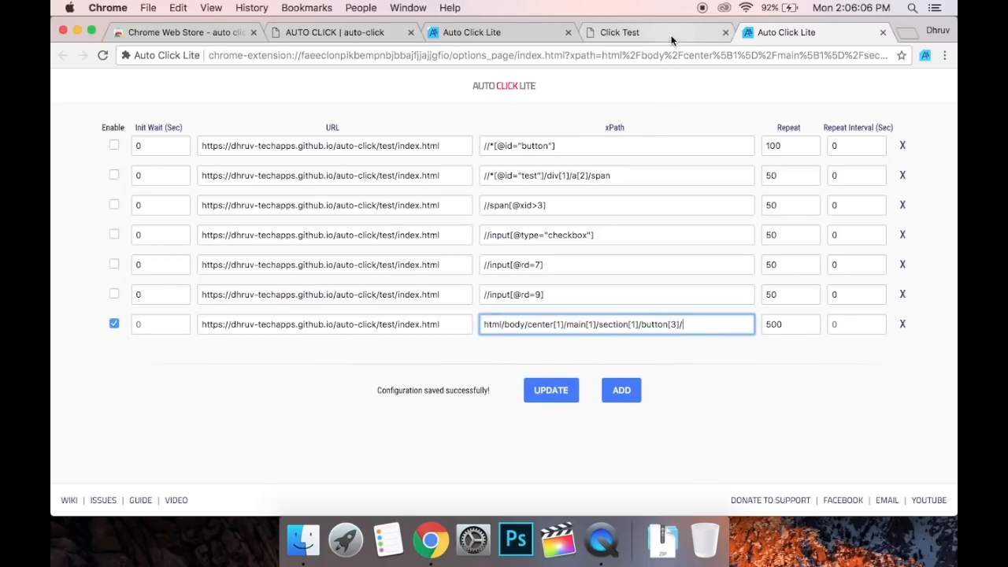
{"action": "left_click", "coordinate": [618, 32]}
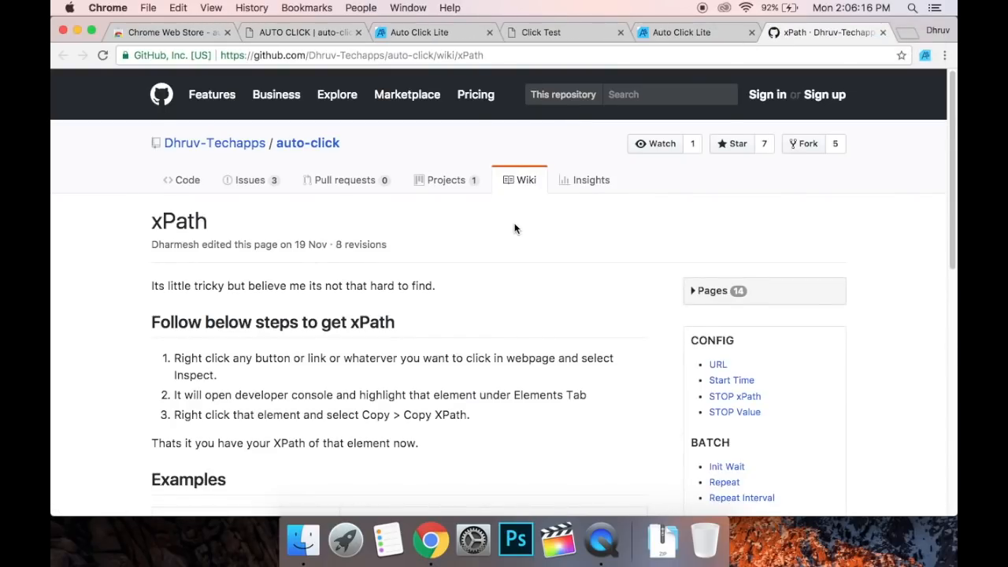
- Scroll through the GitHub xPath wiki page
{"action": "scroll", "scroll_direction": "down", "scroll_amount": 3}
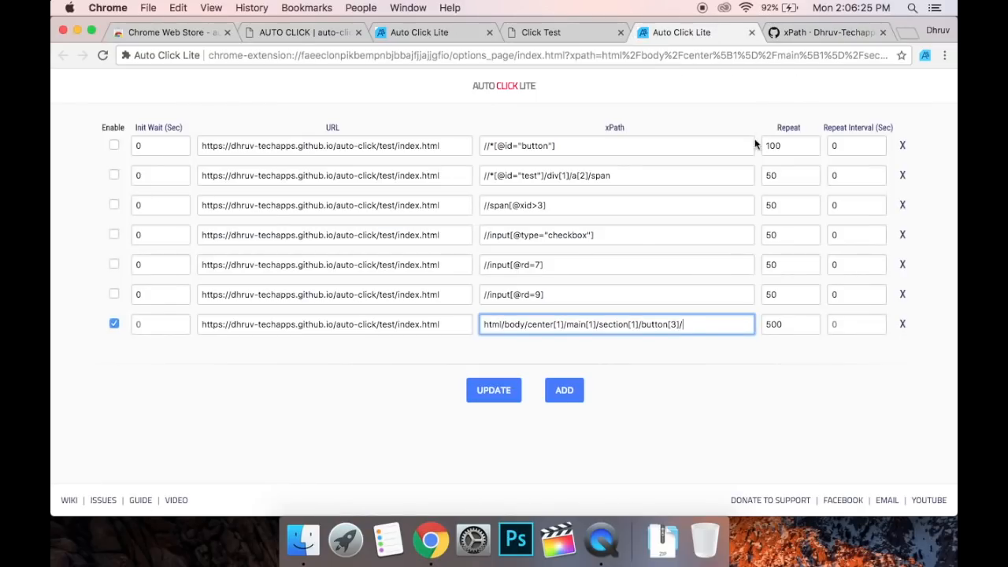
{"action": "mouse_move", "coordinate": [791, 175]}
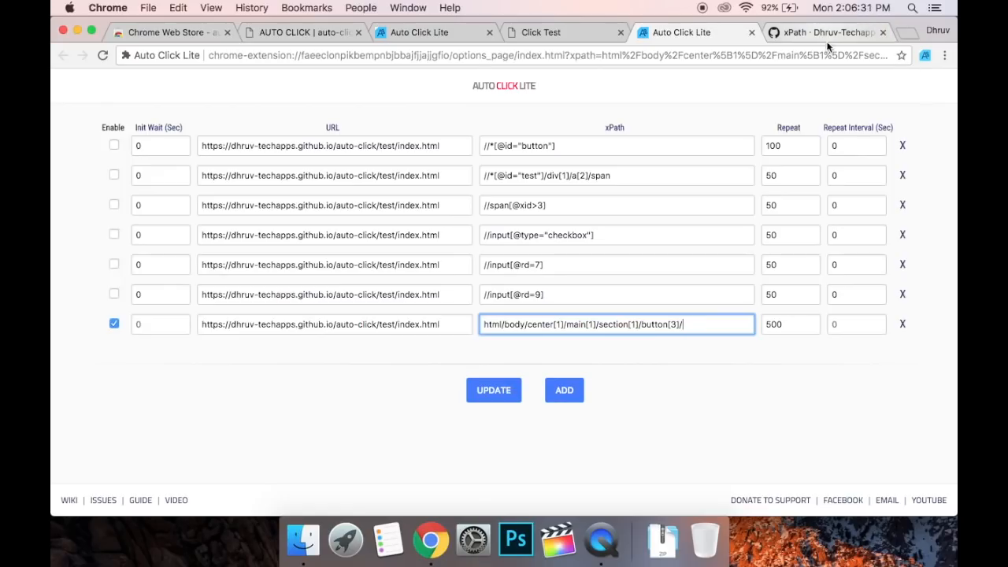
- Save the 500-click entry, confirm the 500 count on Click Test, and return to options
{"action": "left_click", "coordinate": [493, 390]}
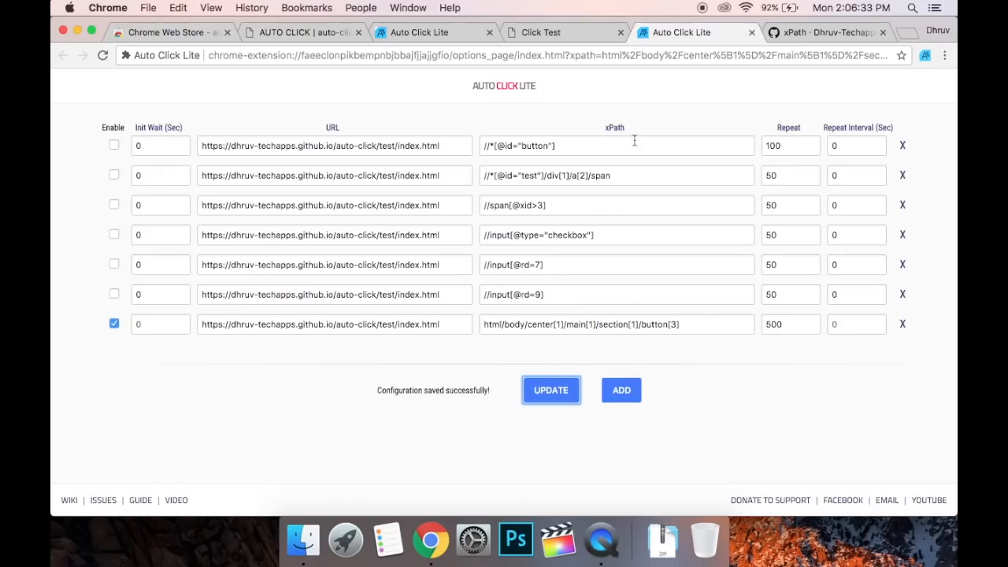
{"action": "left_click", "coordinate": [543, 33]}
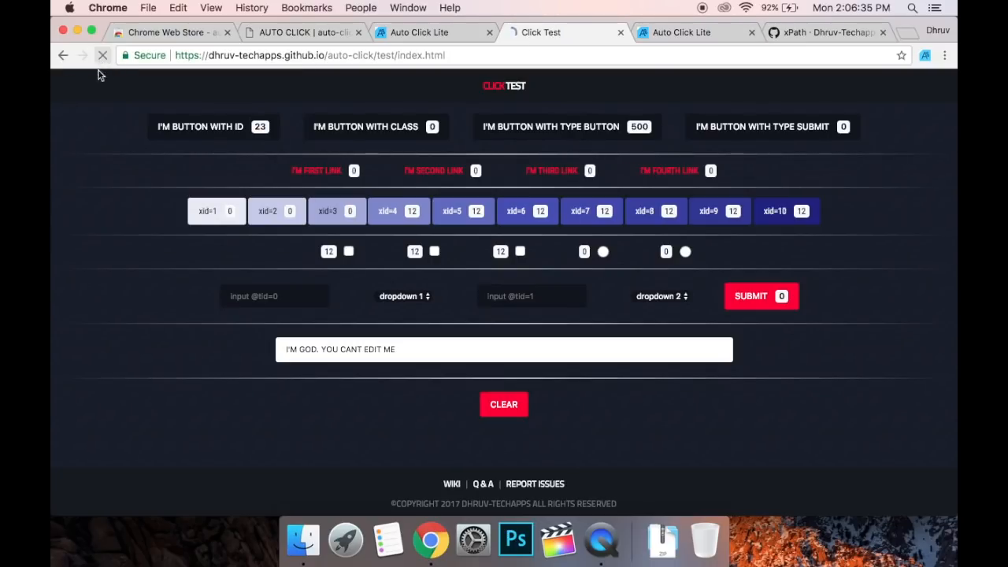
{"action": "left_click", "coordinate": [565, 127]}
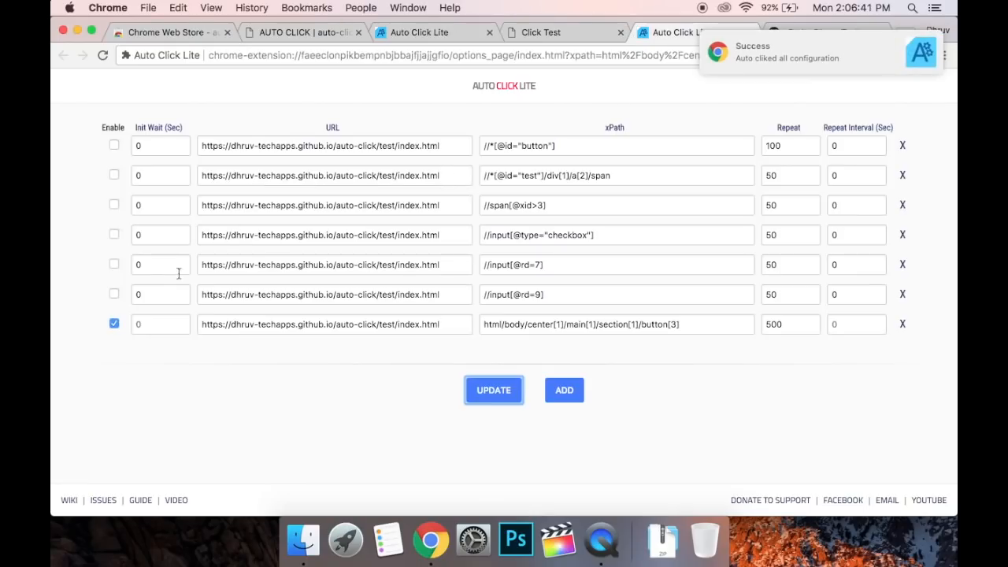
- Give the first entry a 5-second Init Wait, enable it, save, and check the 1000 count
{"action": "left_click", "coordinate": [158, 294]}
{"action": "type", "text": "5"}
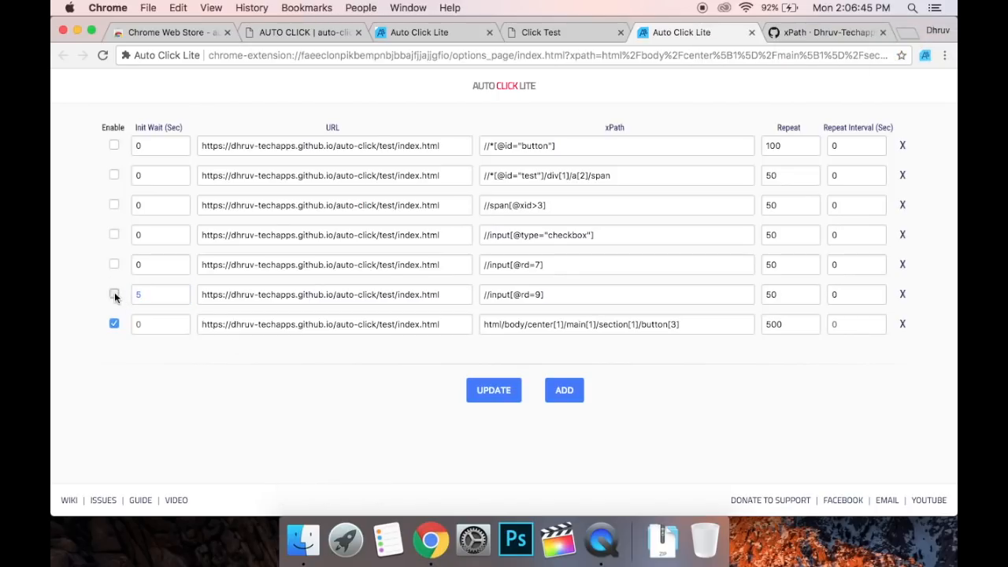
{"action": "left_click", "coordinate": [114, 294]}
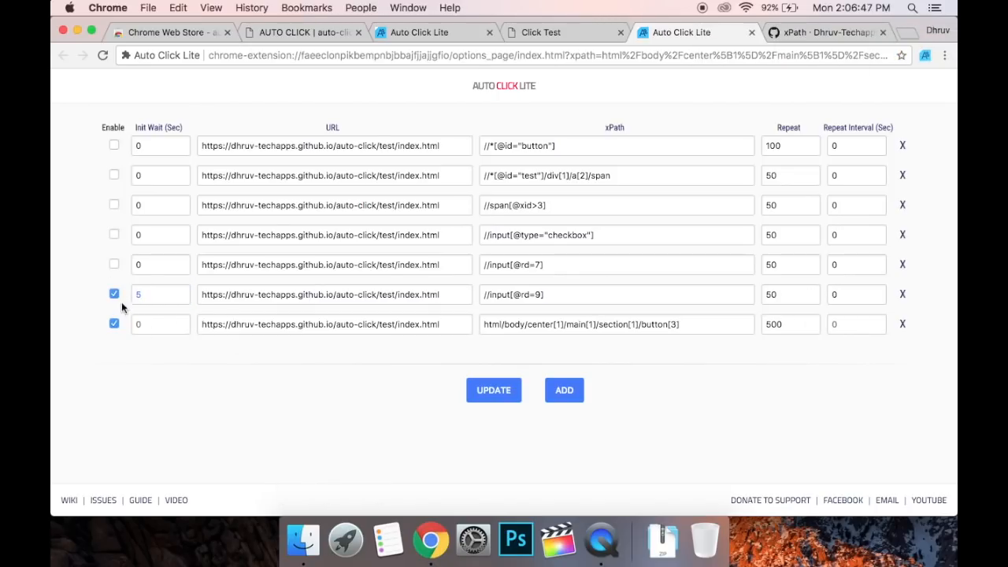
{"action": "left_click", "coordinate": [114, 294]}
{"action": "type", "text": "5"}
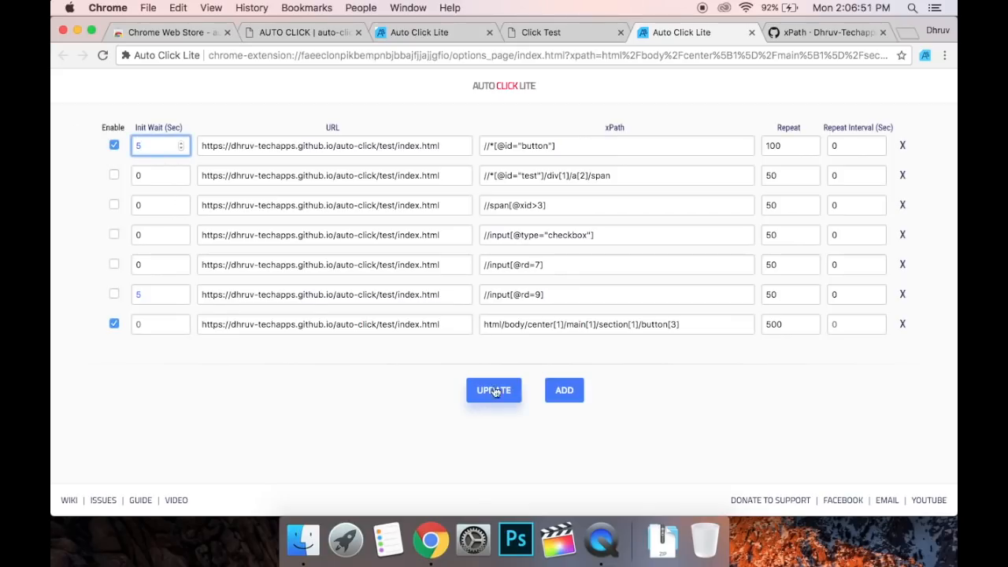
{"action": "left_click", "coordinate": [494, 389]}
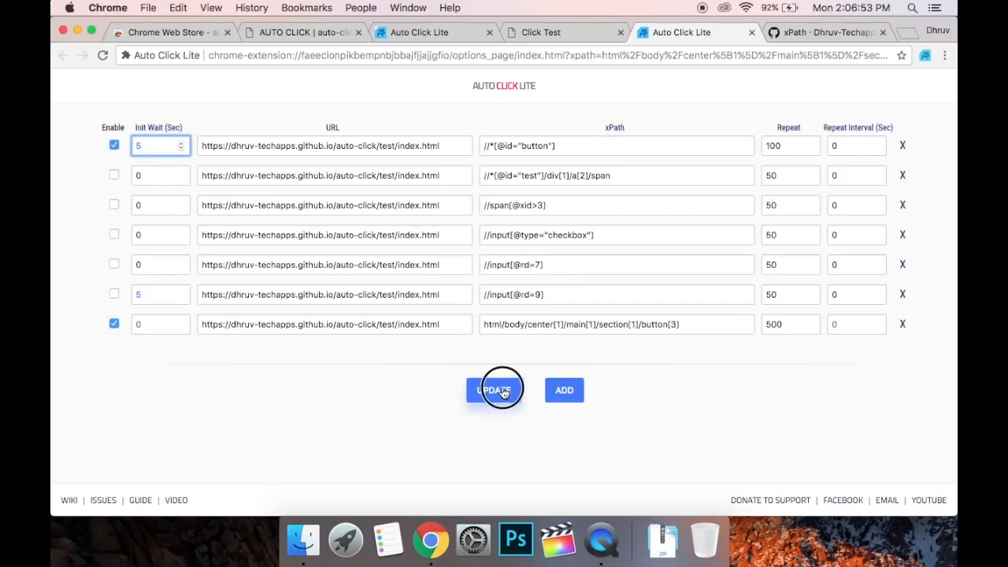
{"action": "left_click", "coordinate": [495, 390]}
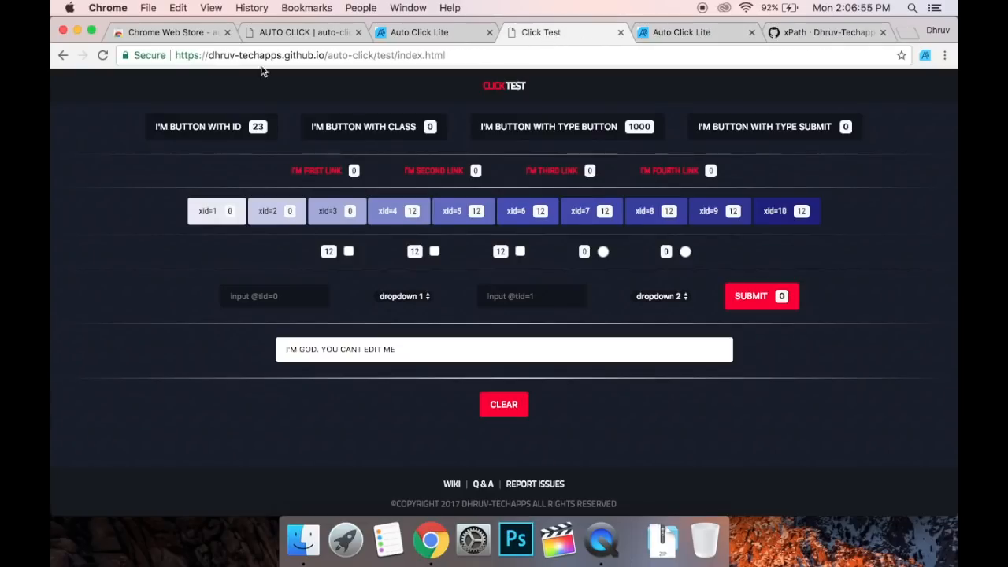
{"action": "left_click", "coordinate": [566, 126]}
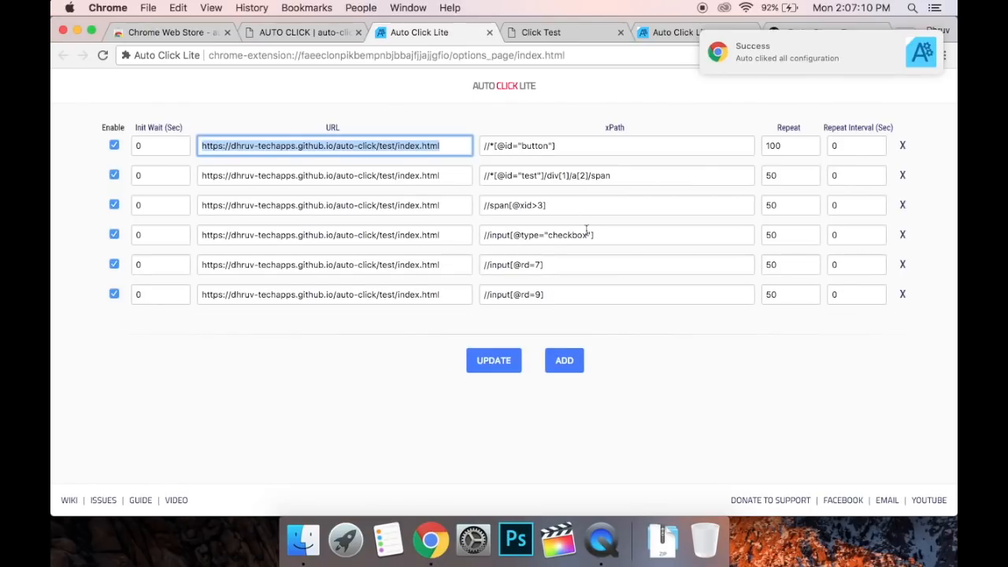
{"action": "mouse_move", "coordinate": [70, 500]}
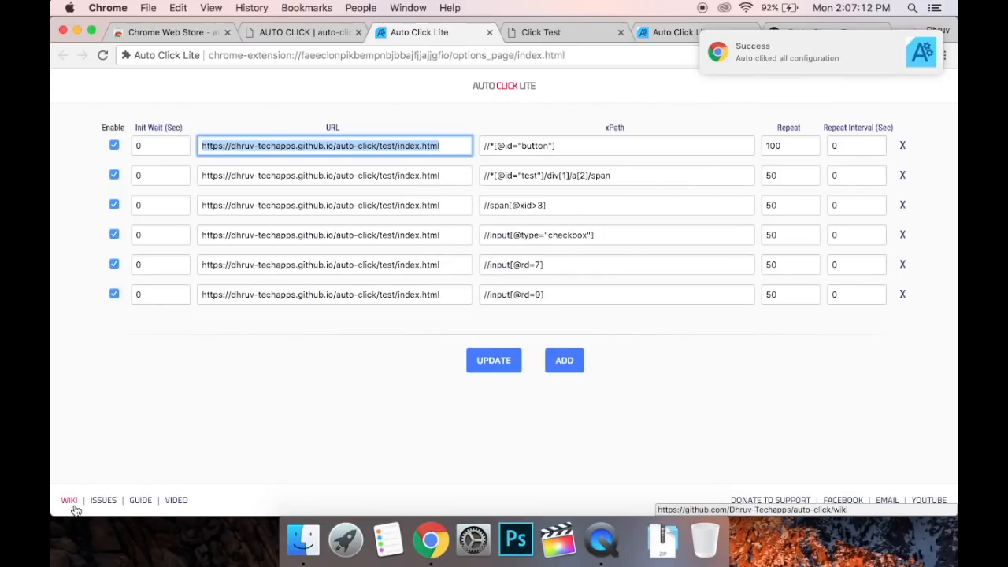
{"action": "mouse_move", "coordinate": [104, 500]}
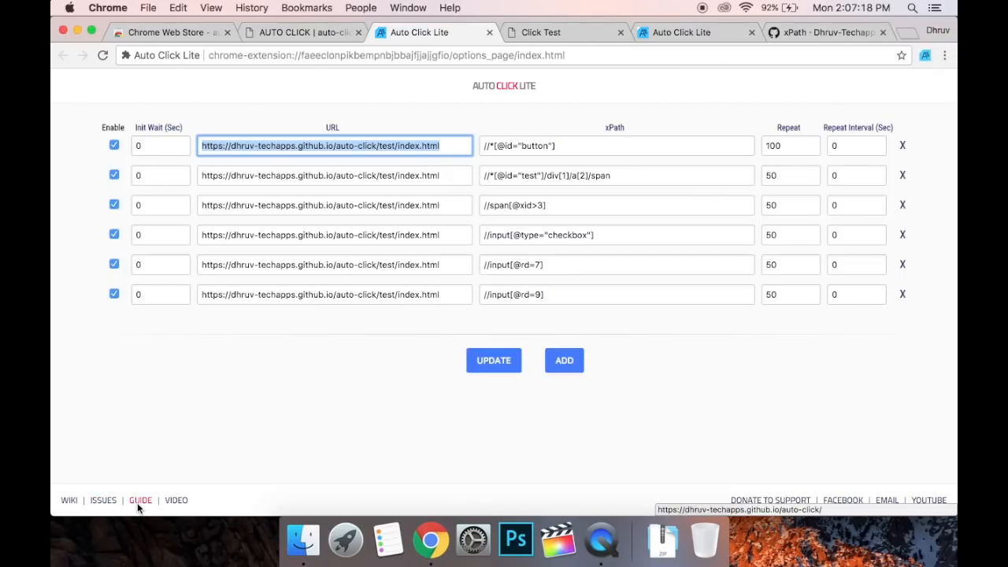
{"action": "mouse_move", "coordinate": [99, 396]}
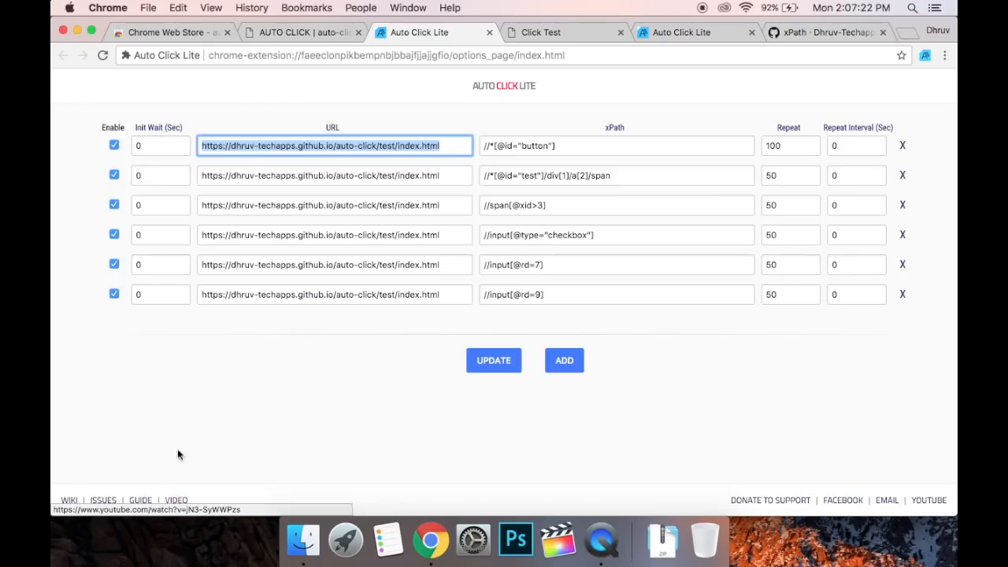
{"action": "mouse_move", "coordinate": [770, 500]}
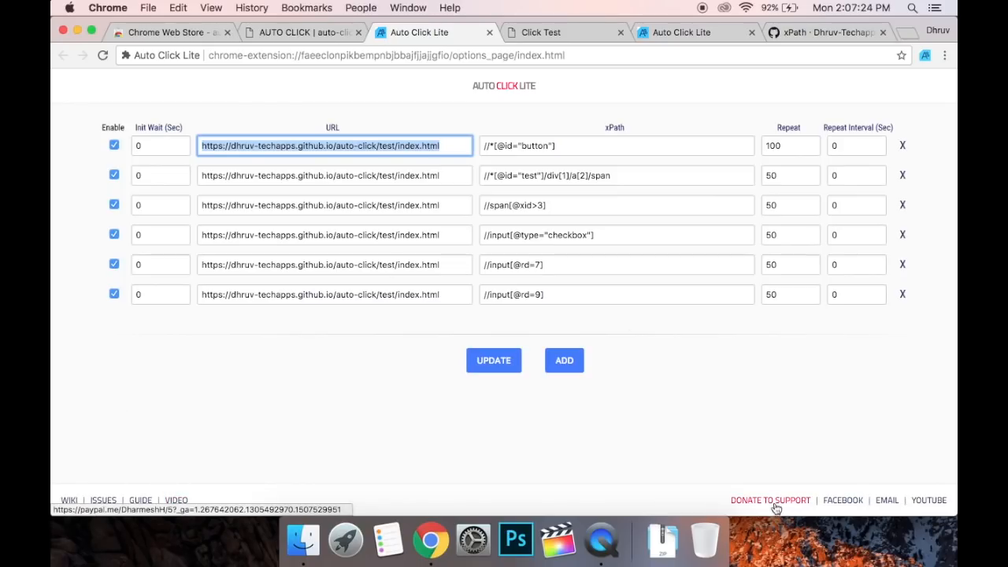
{"action": "mouse_move", "coordinate": [842, 500]}
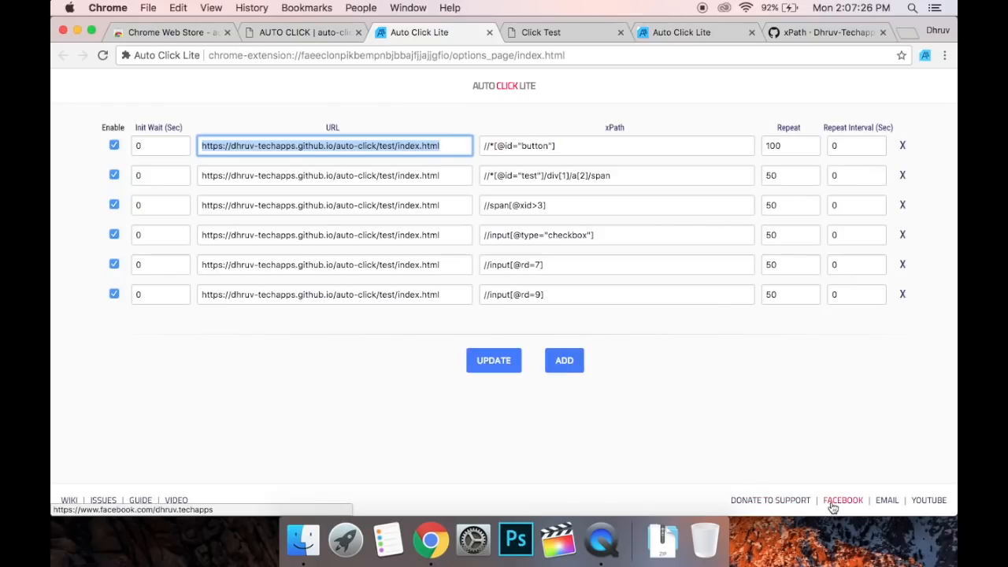
{"action": "mouse_move", "coordinate": [887, 500]}
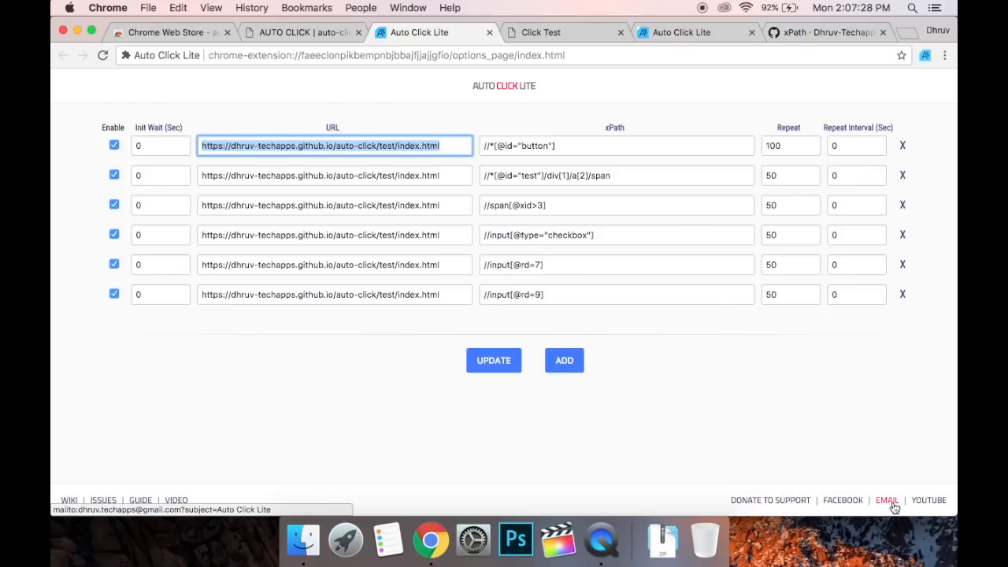
{"action": "mouse_move", "coordinate": [929, 500]}
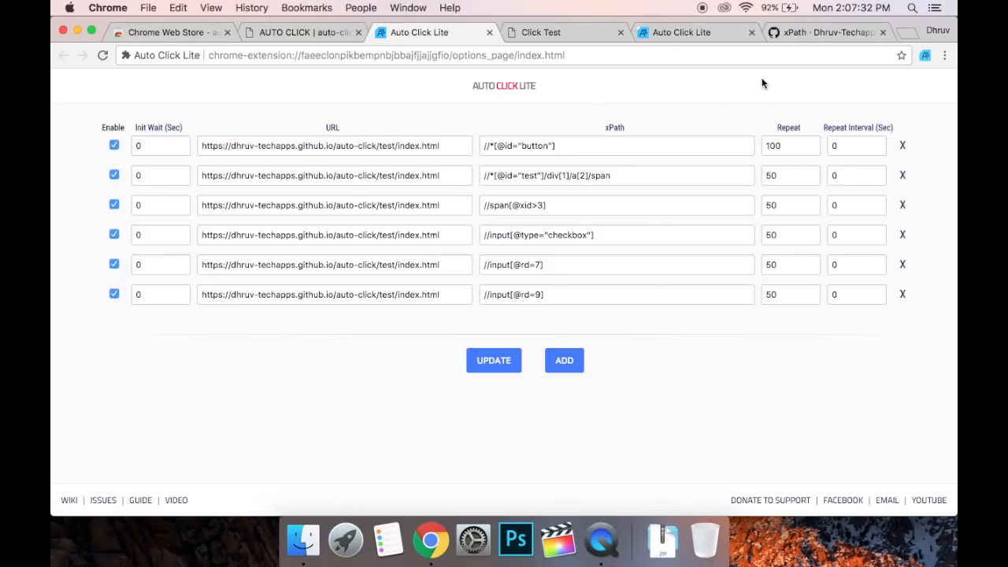
{"action": "mouse_move", "coordinate": [903, 487]}
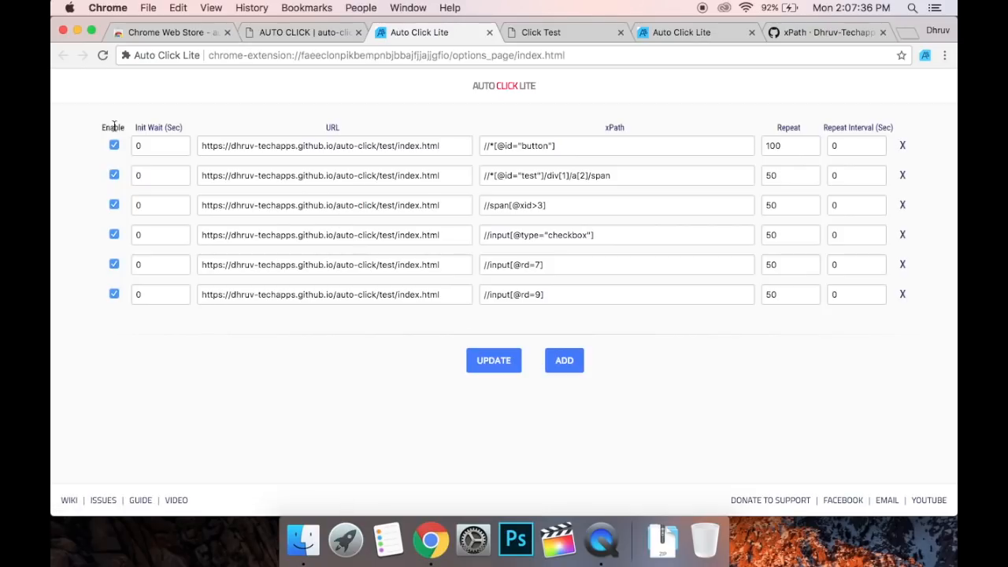
{"action": "mouse_move", "coordinate": [158, 128]}
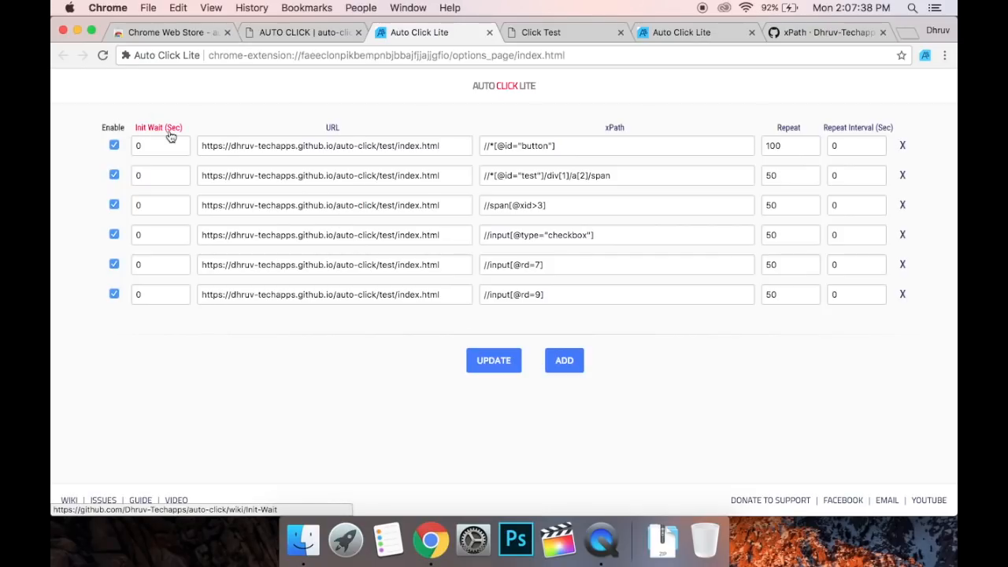
{"action": "mouse_move", "coordinate": [617, 127]}
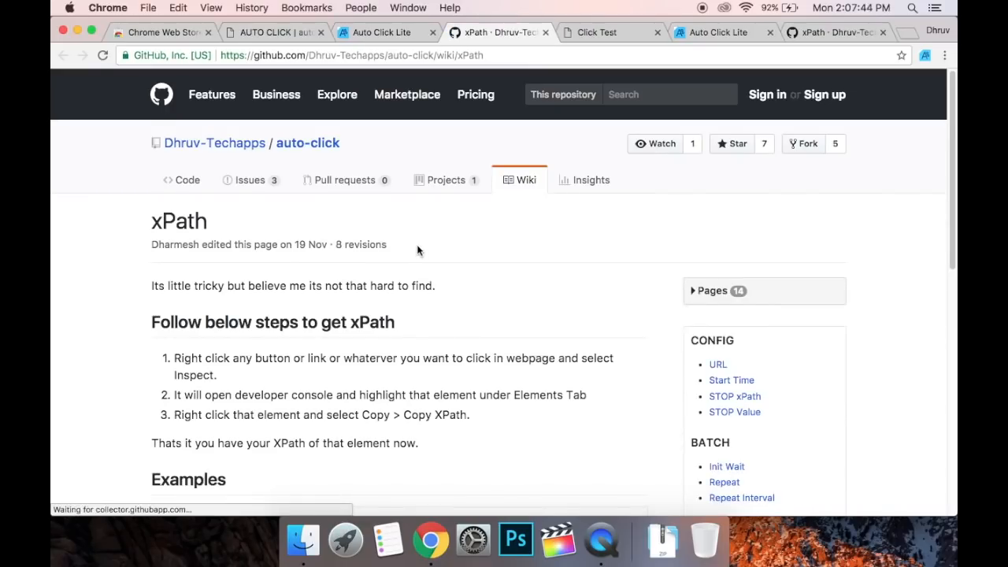
- Return from the xPath wiki to the Auto Click Lite options tab
{"action": "left_click", "coordinate": [382, 32]}
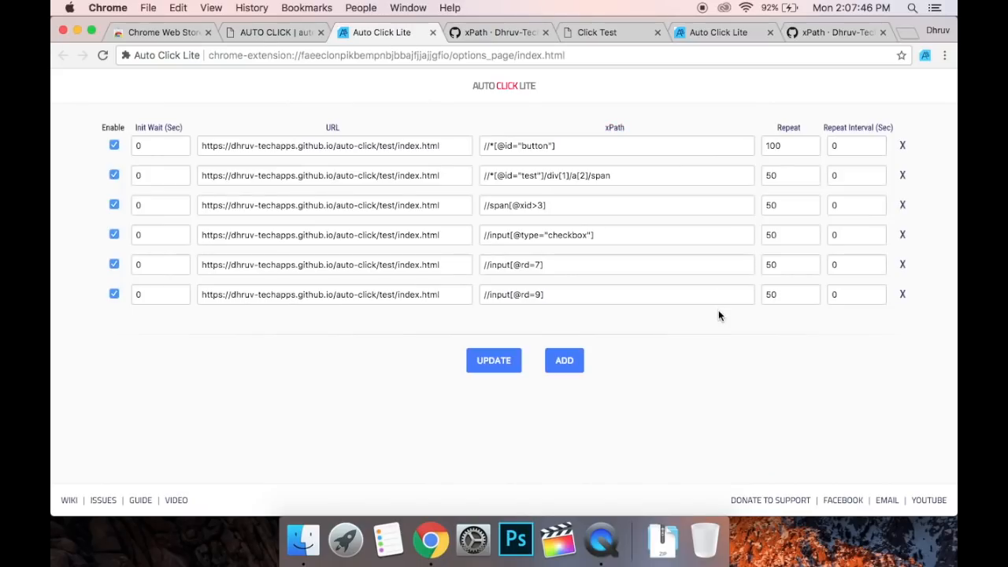
{"action": "mouse_move", "coordinate": [717, 337]}
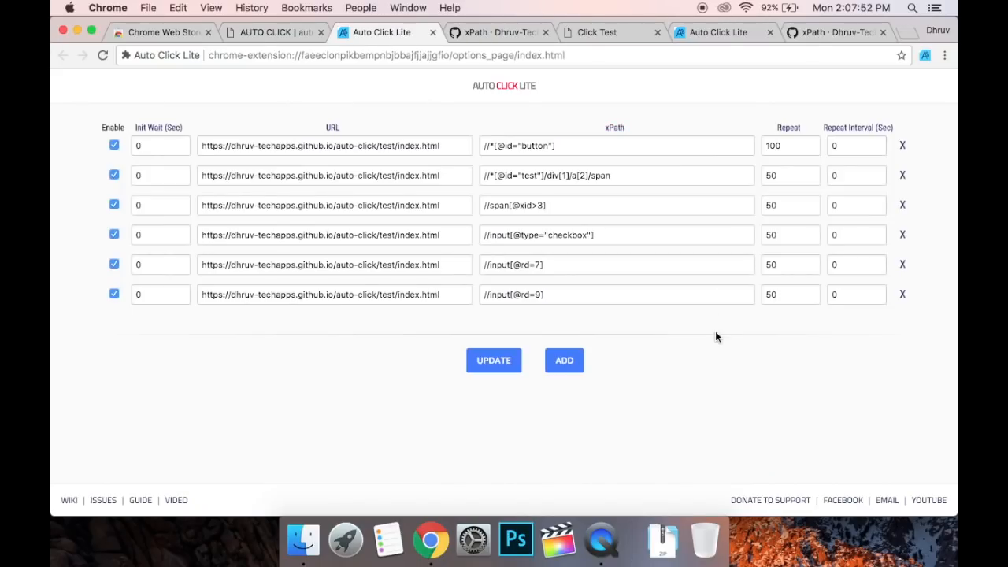